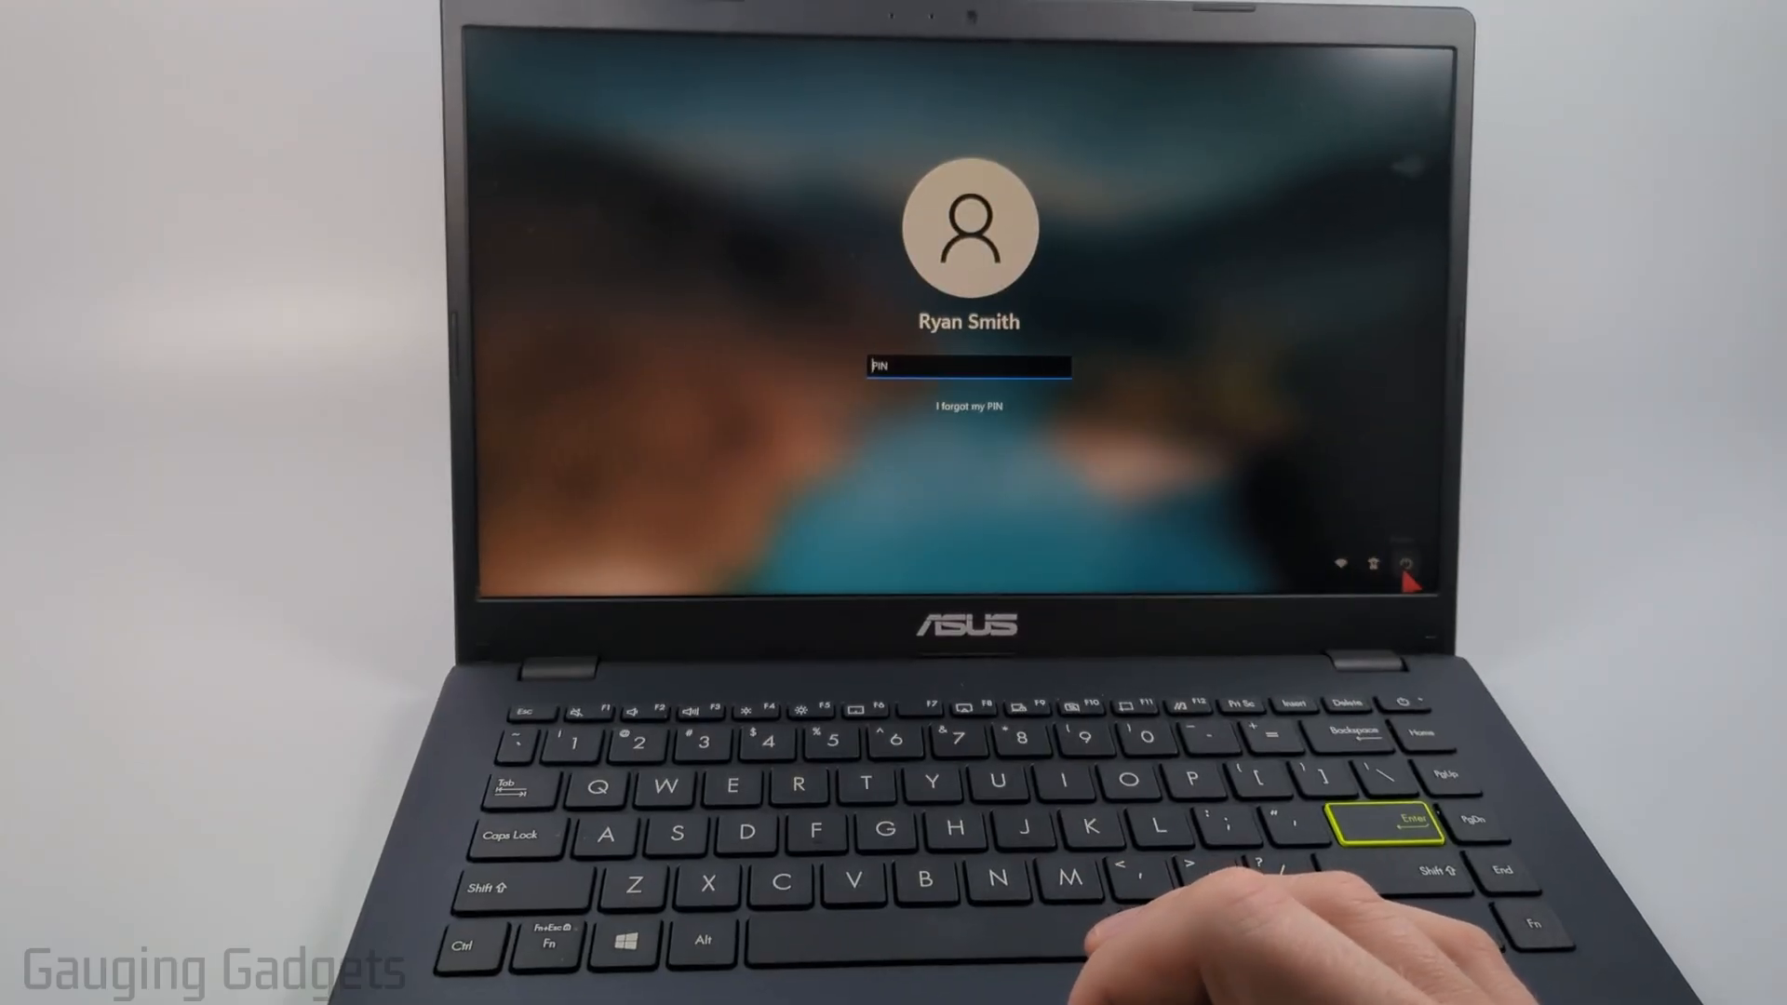
Restart the laptop from the lock screen power menu into the Choose an option recovery screen
click(1399, 564)
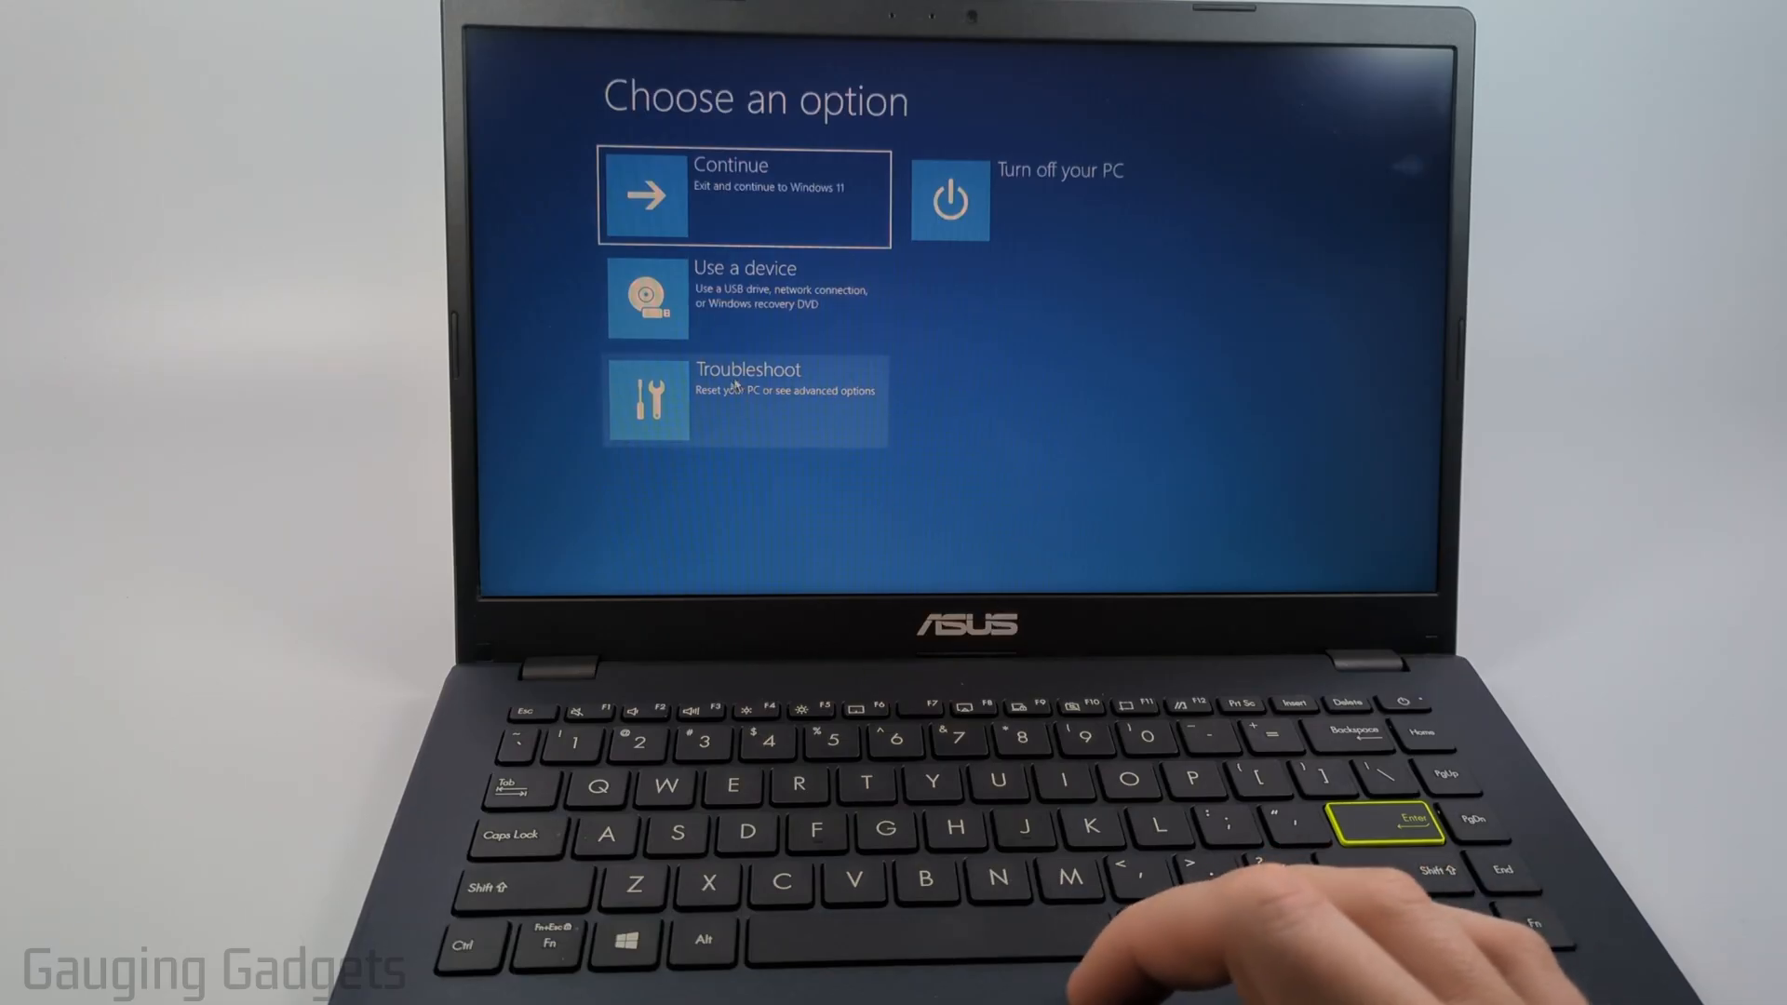
Go through Troubleshoot to Reset this PC, reaching the reinstall method choice
click(745, 400)
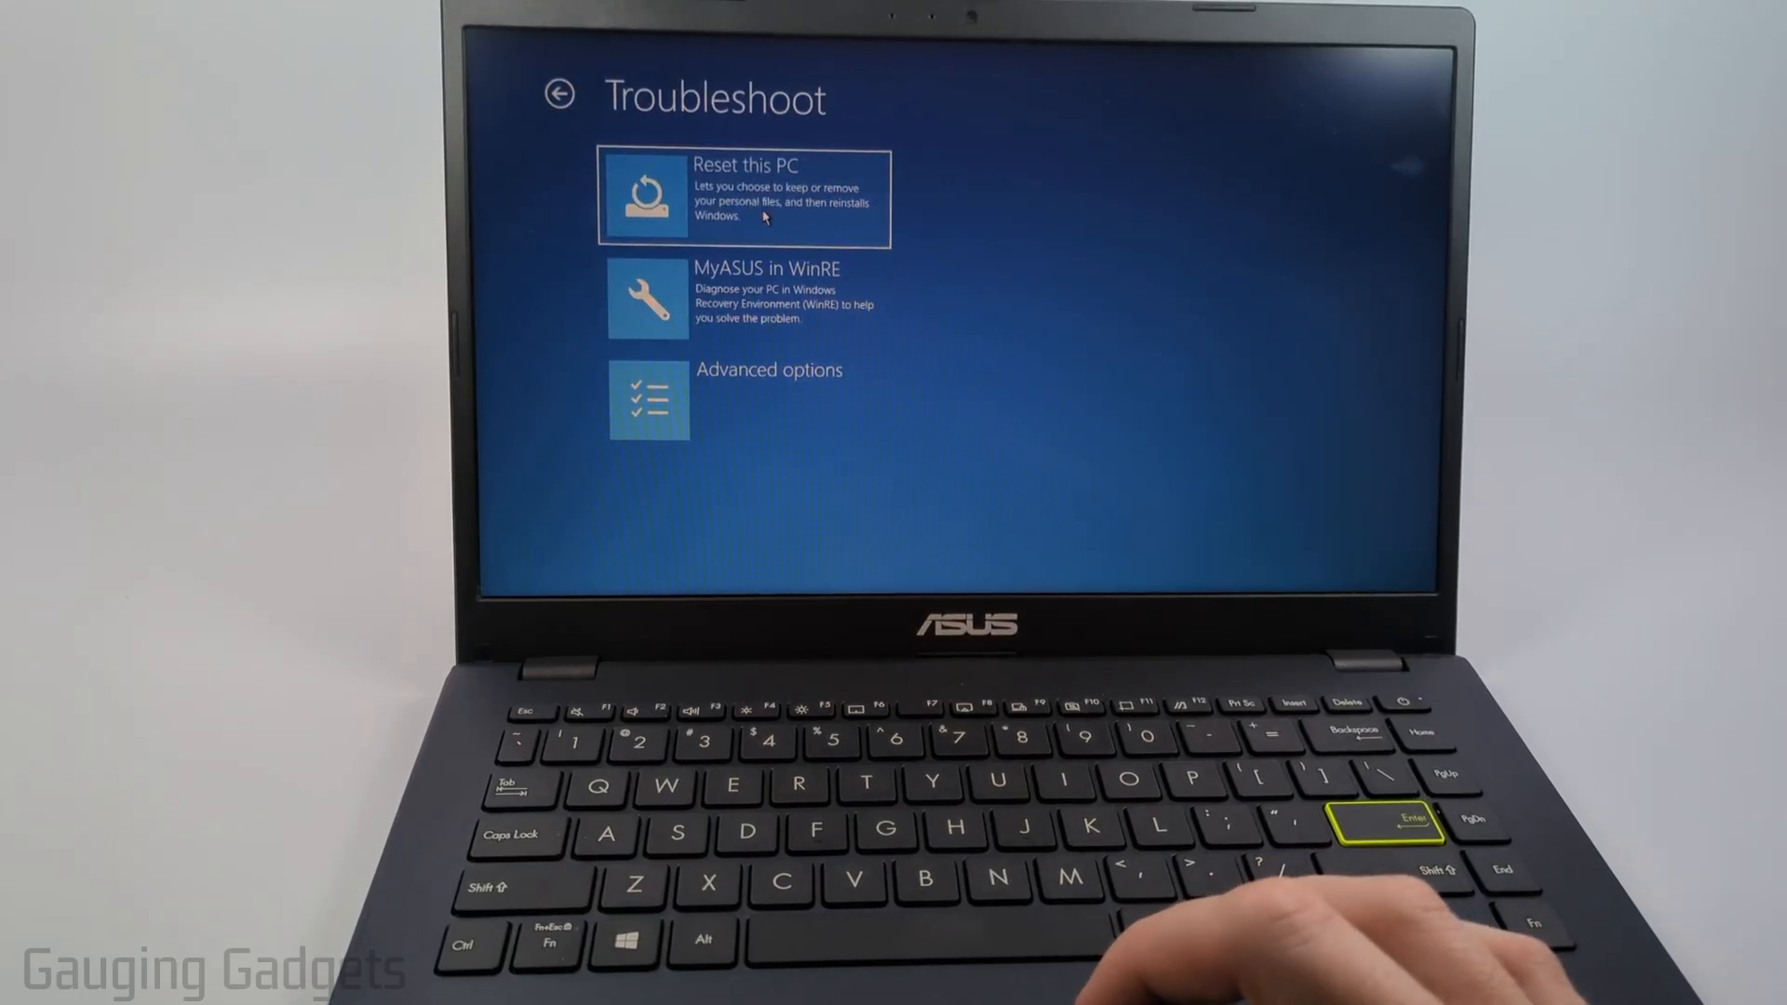
click(743, 195)
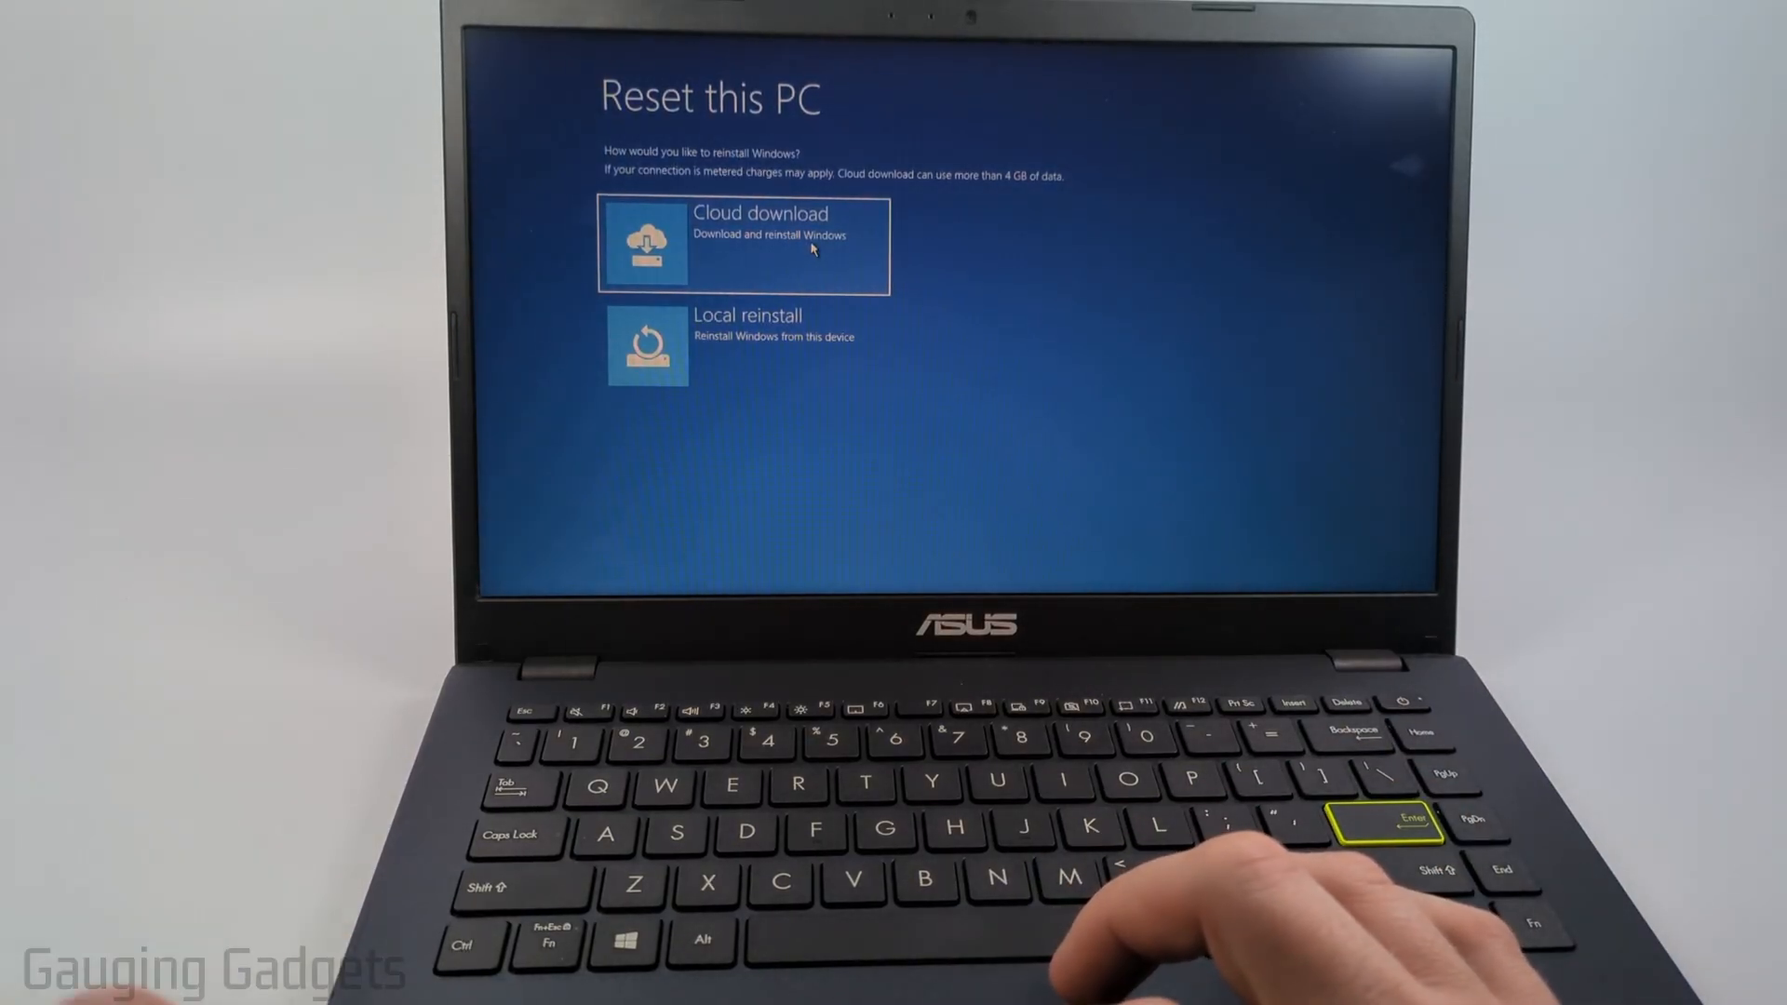
mouse_move(748, 361)
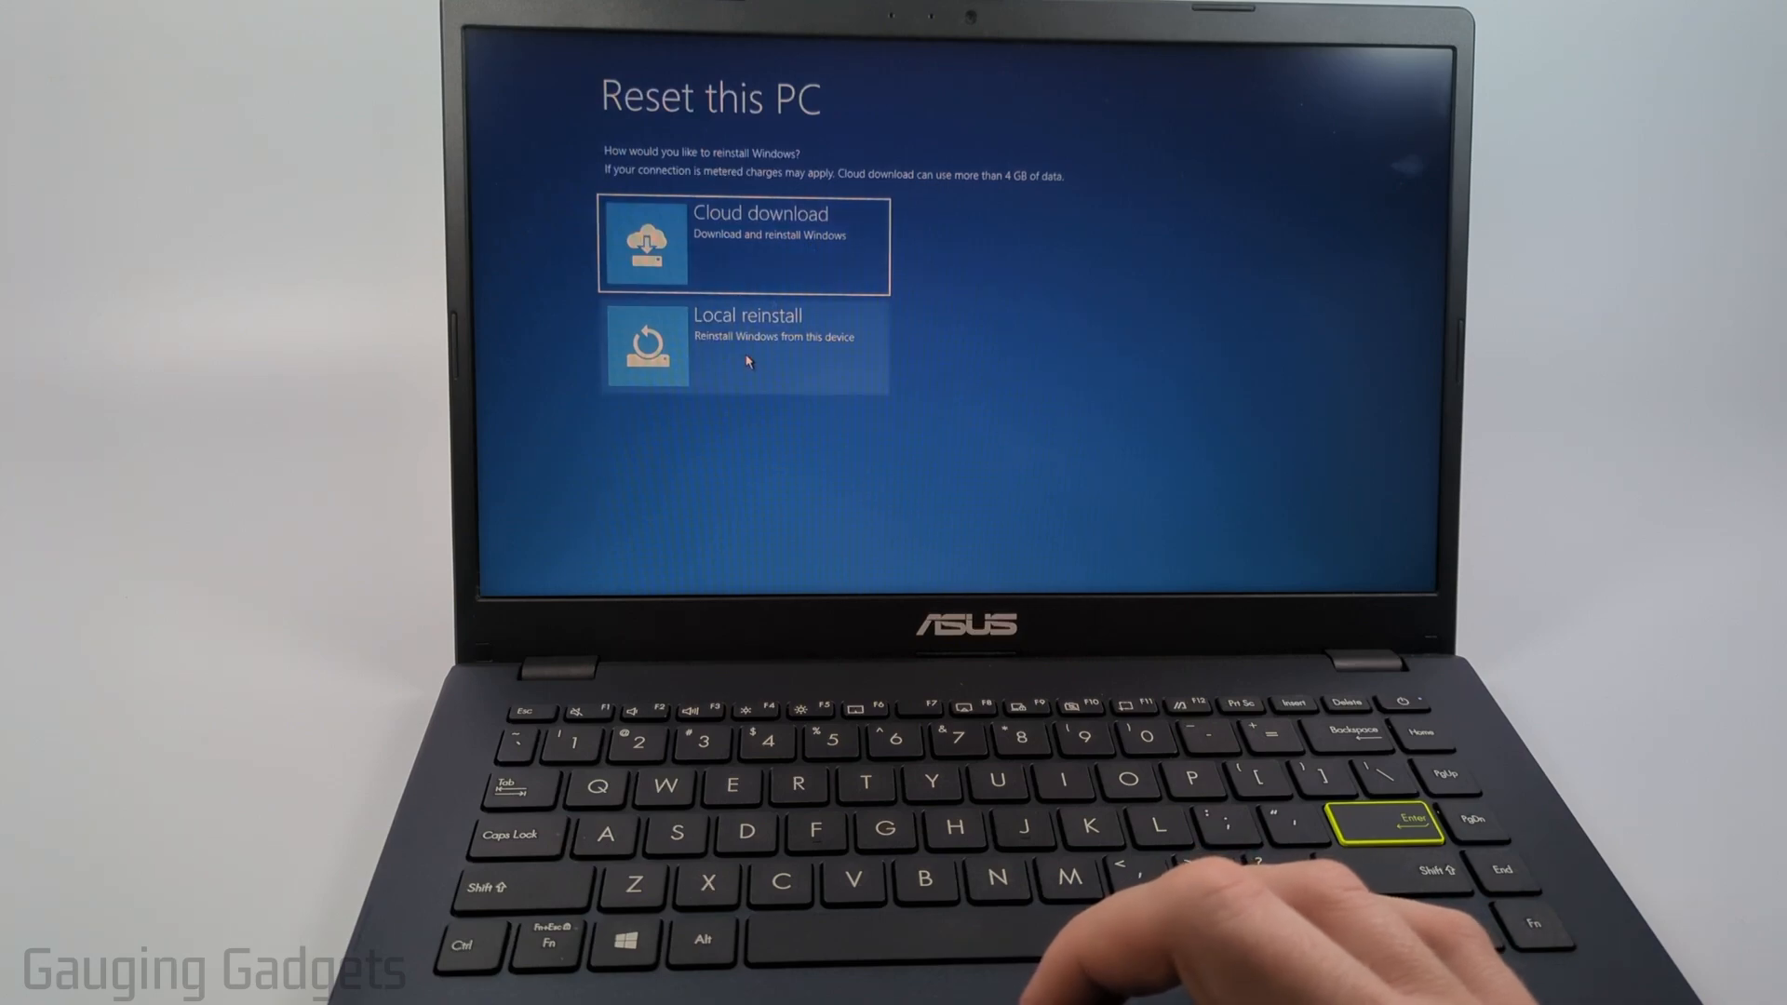
Choose Local reinstall to reinstall Windows from this device
click(743, 342)
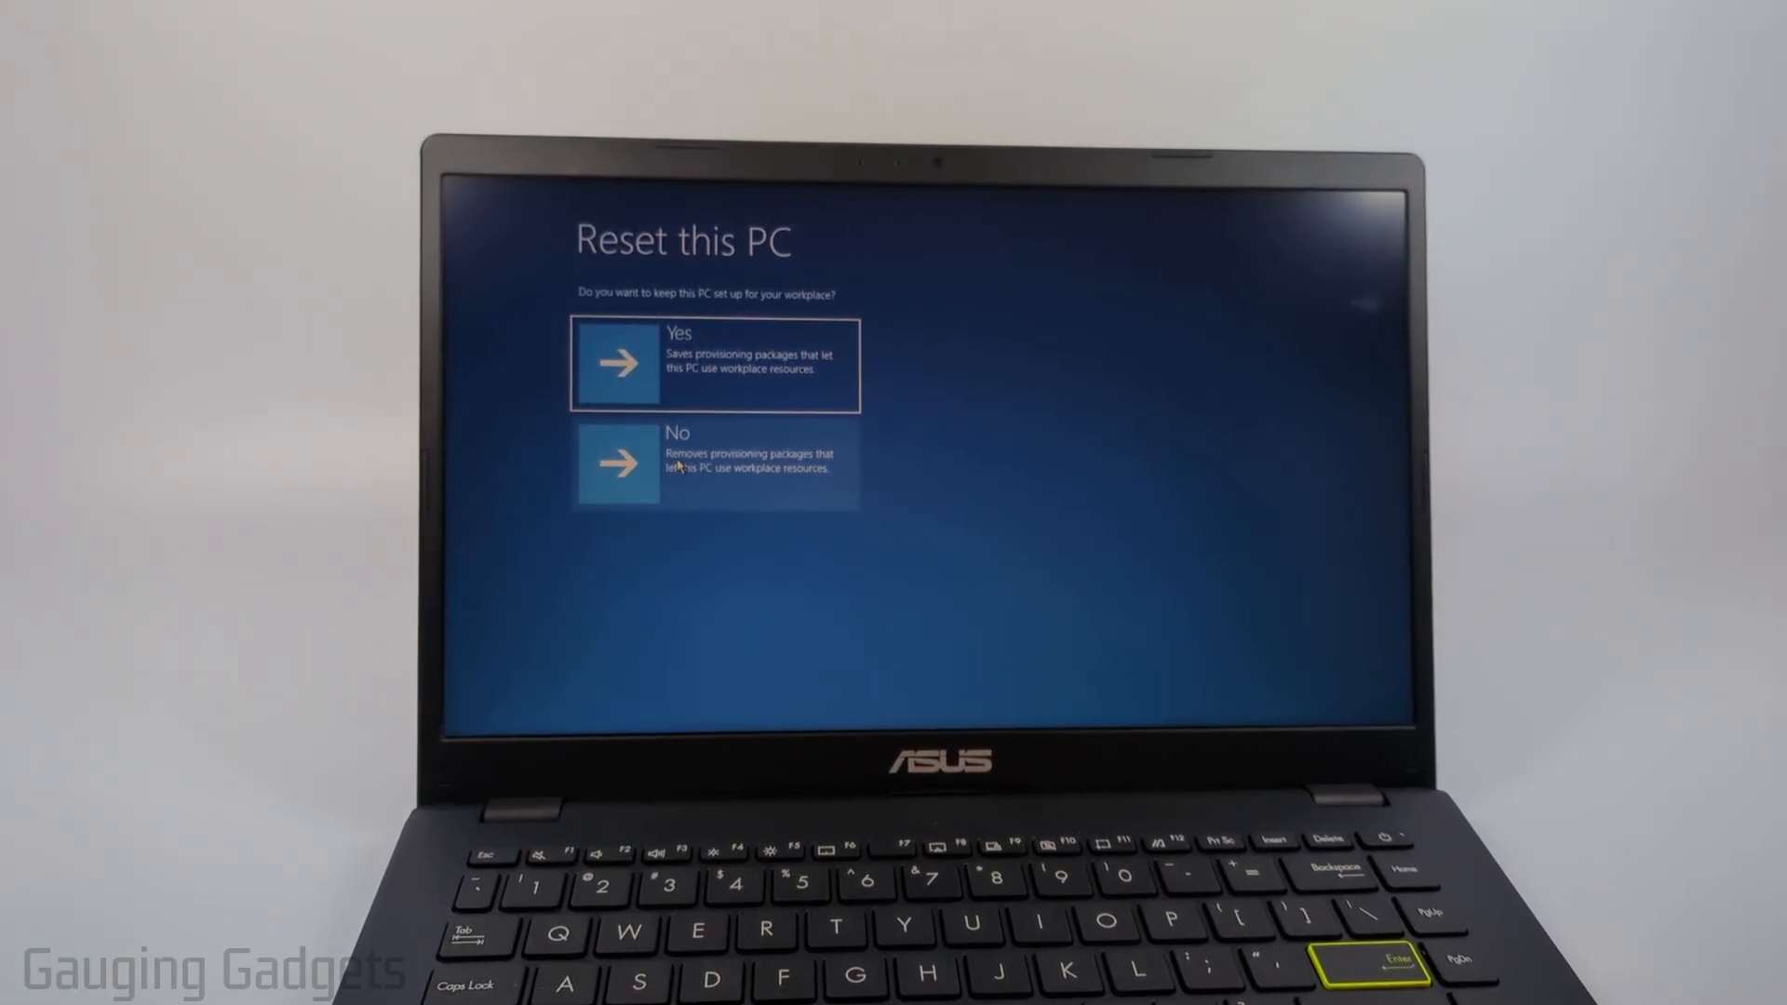
Answer No to keeping the workplace setup, removing provisioning packages
click(715, 466)
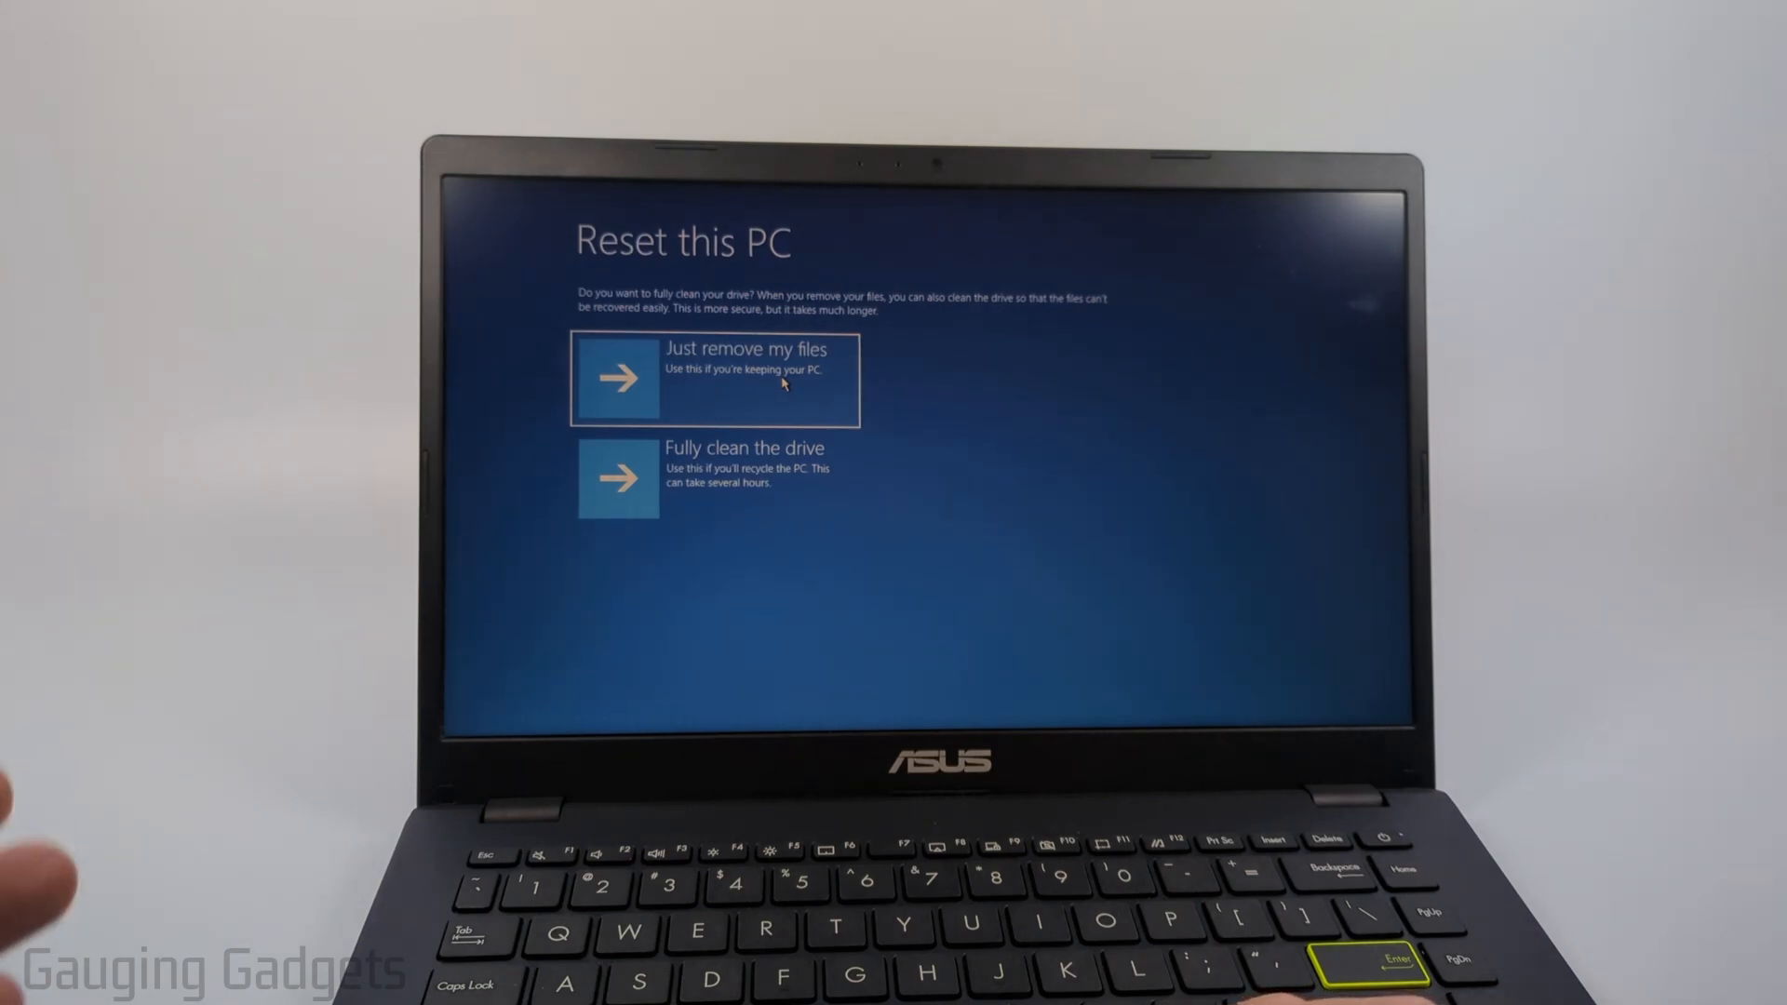
mouse_move(730, 484)
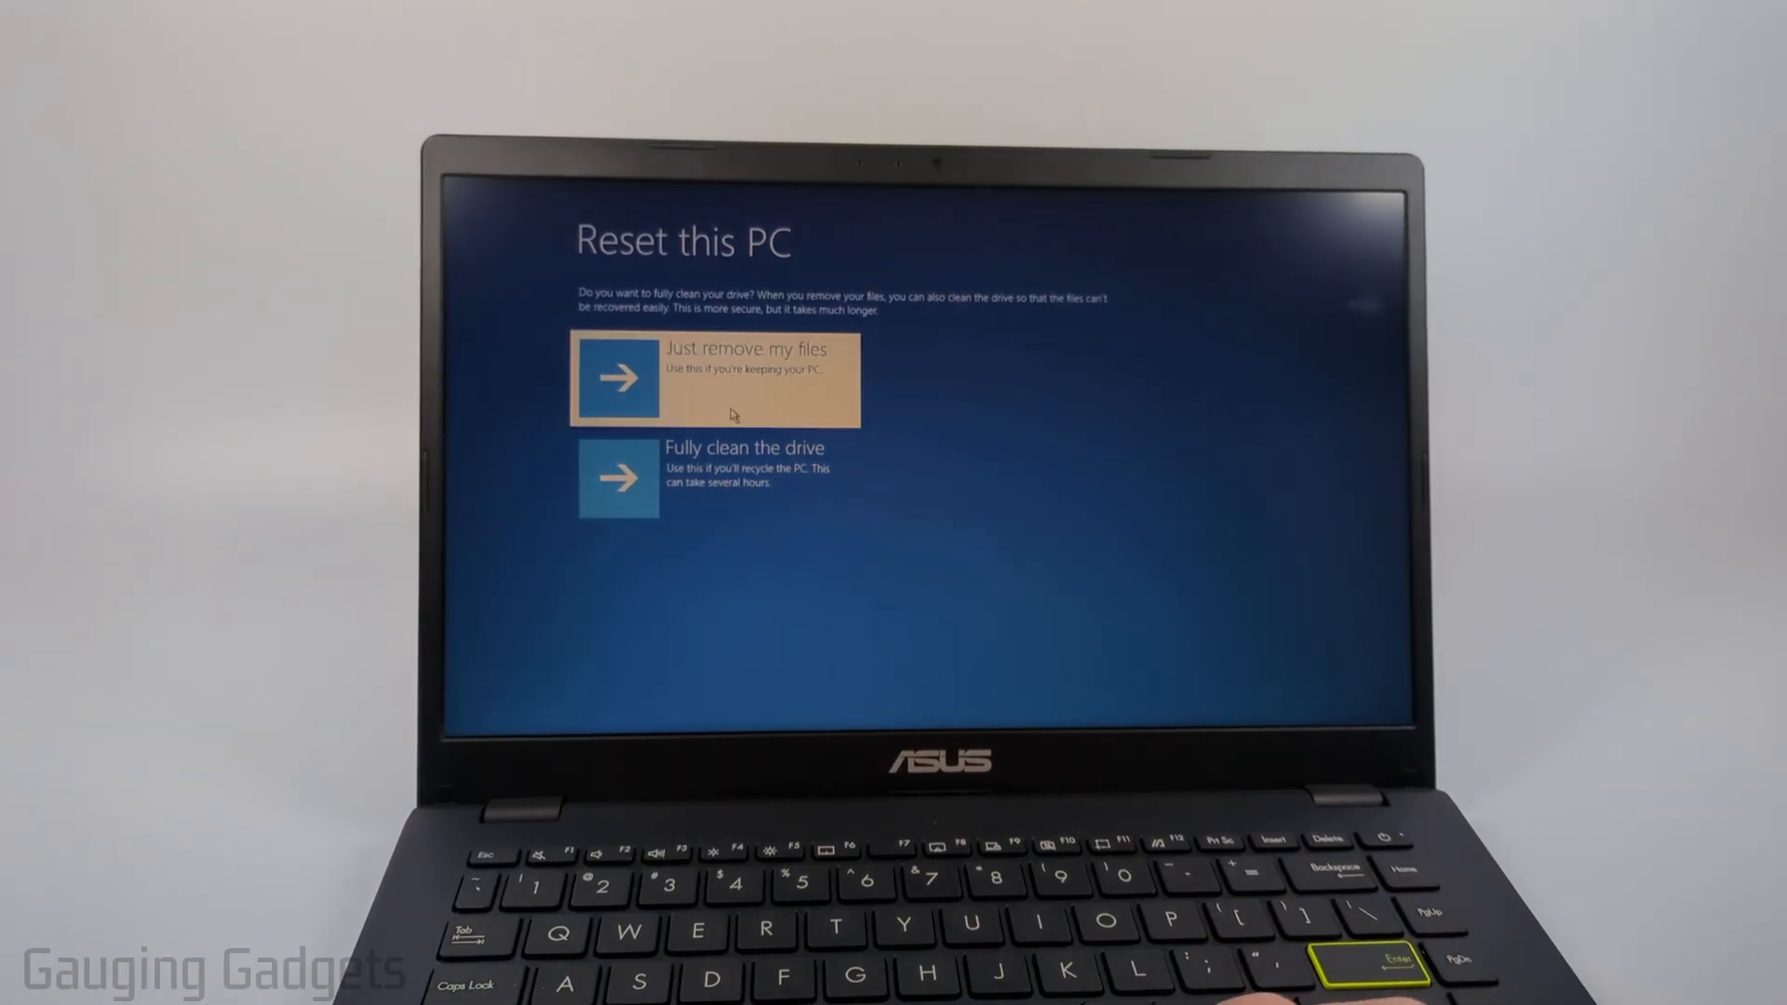
Choose Just remove my files, reaching the final Reset this PC confirmation
click(714, 378)
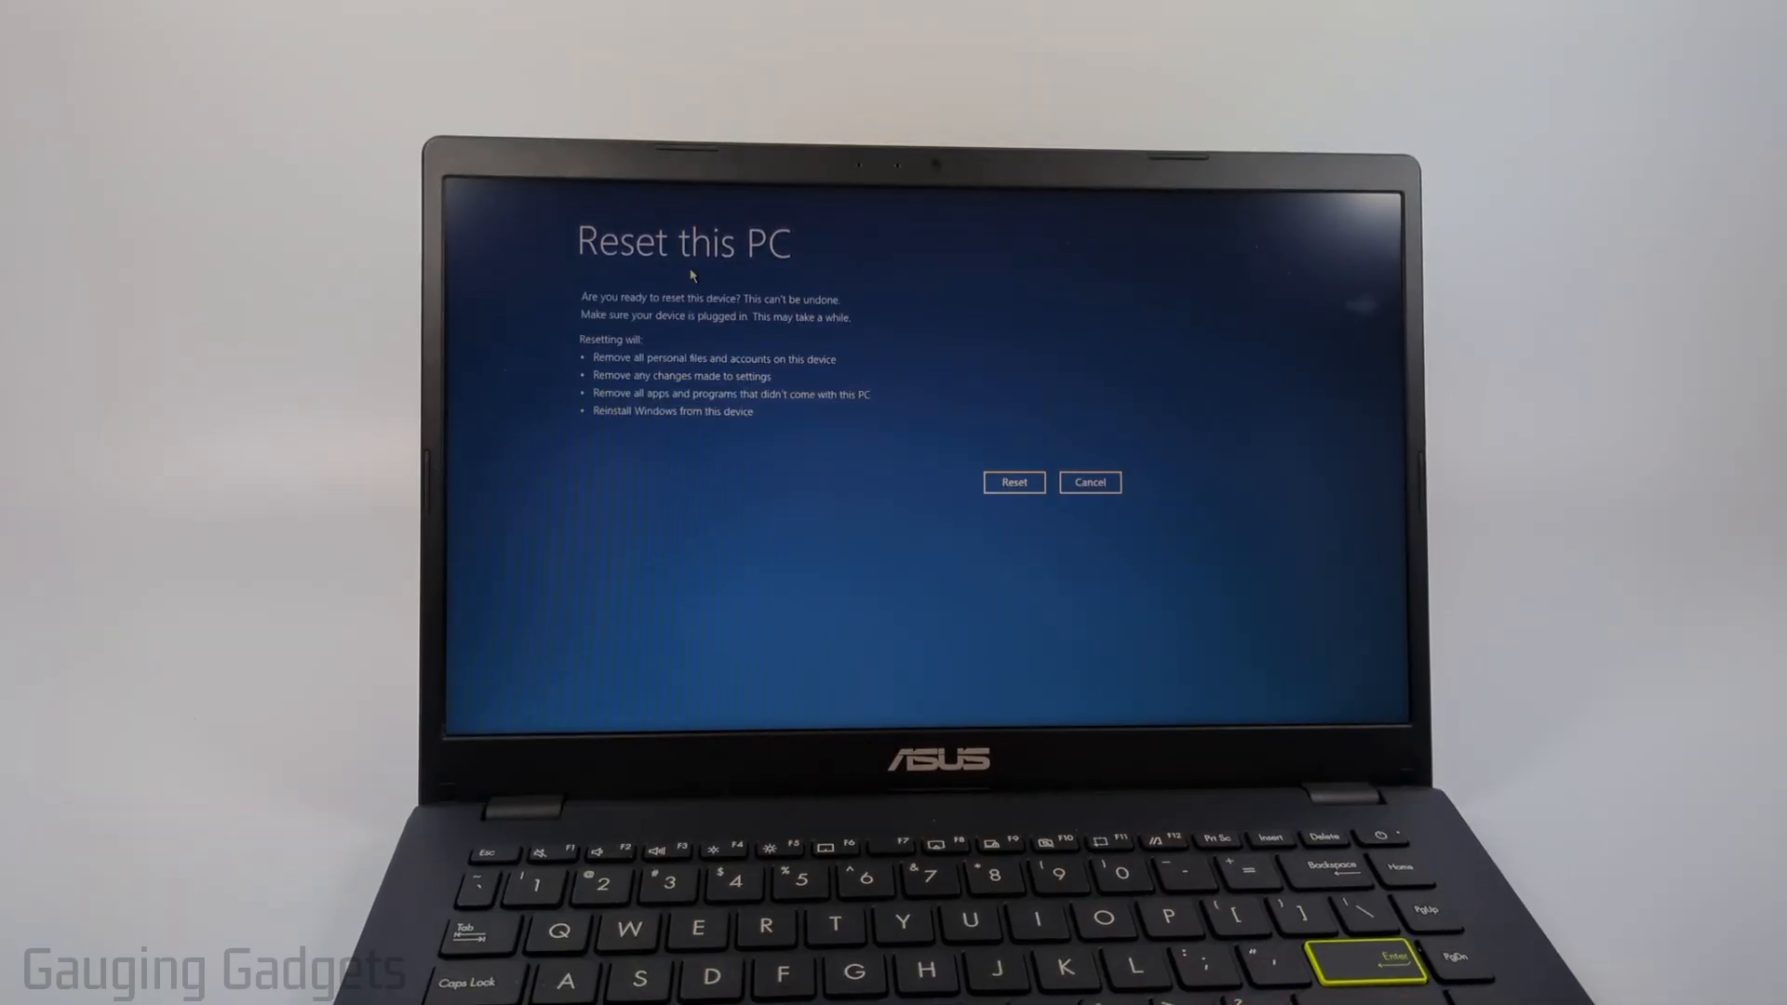
mouse_move(972, 516)
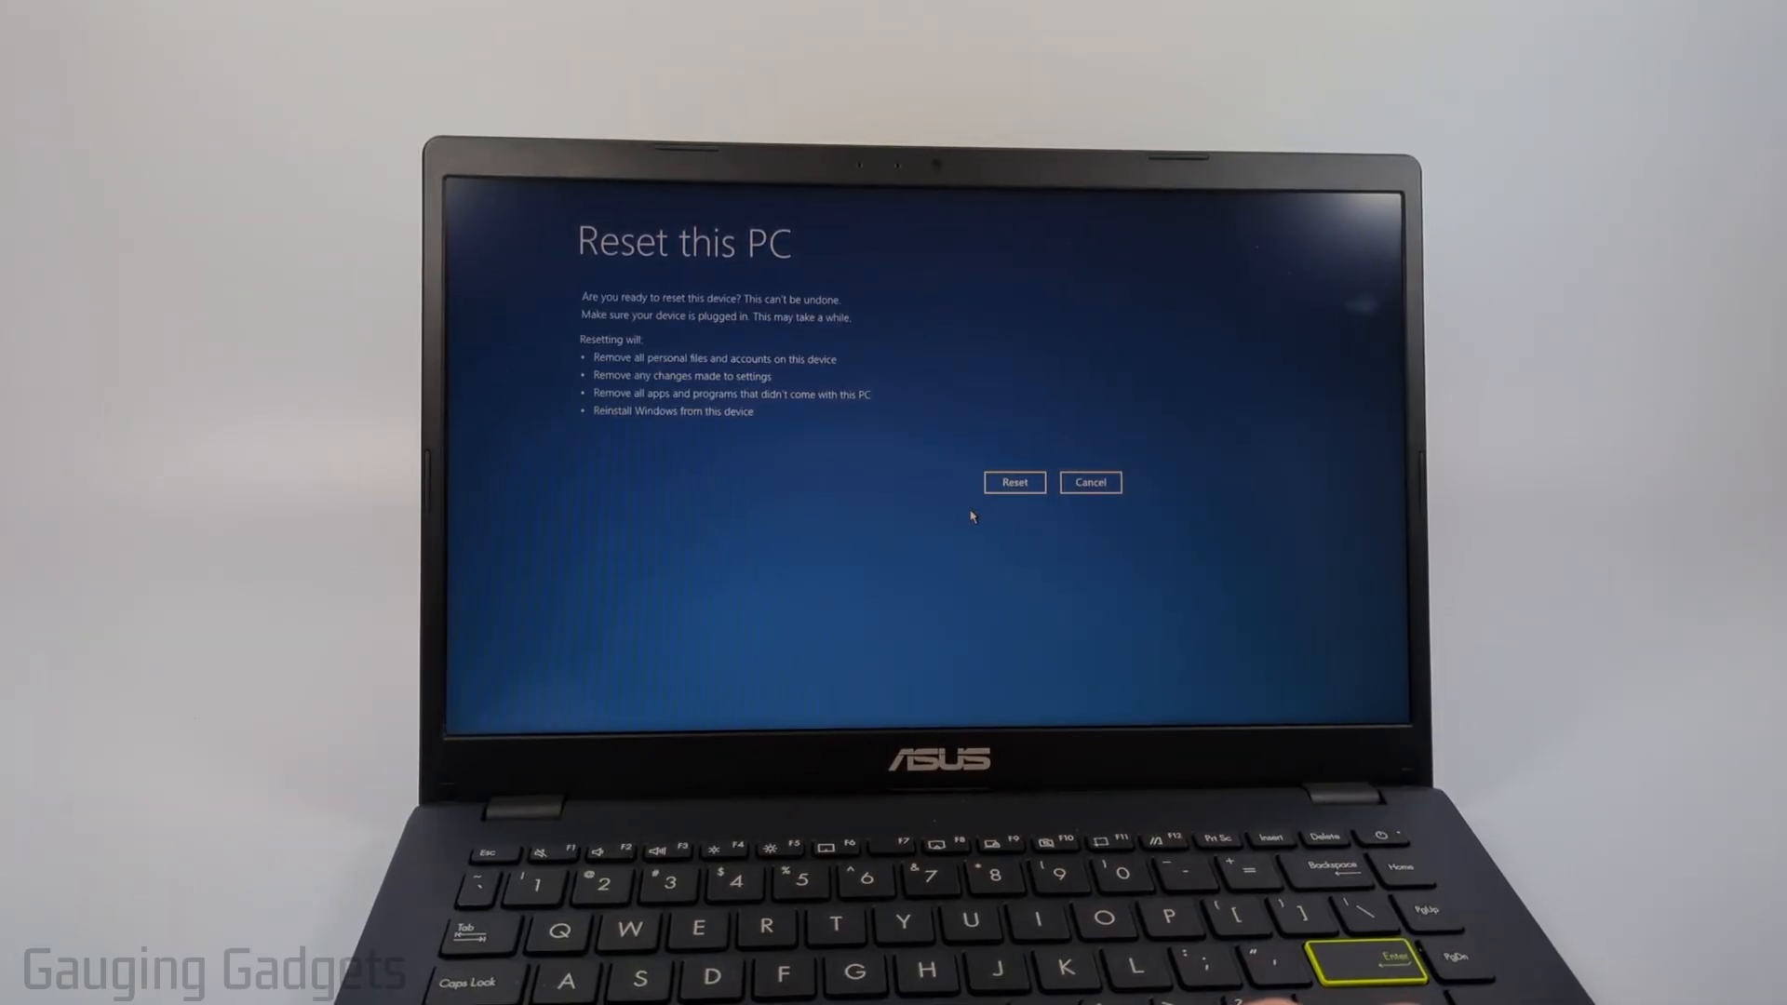